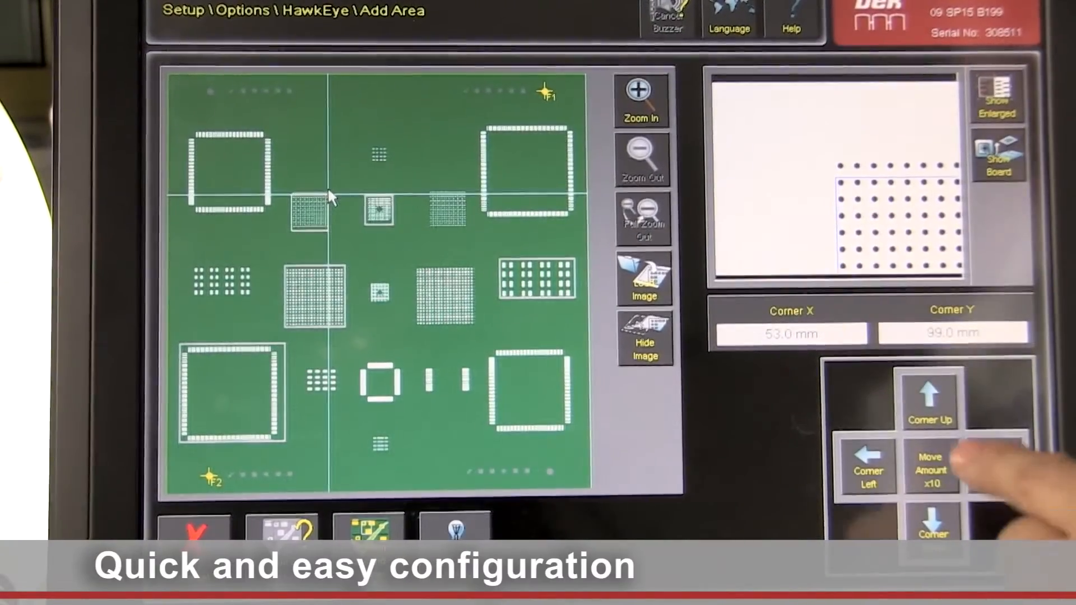
# Step: Nudge the area corner to X 54.0 mm, Y 101.0 mm and go to its lighting settings
pyautogui.click(930, 394)
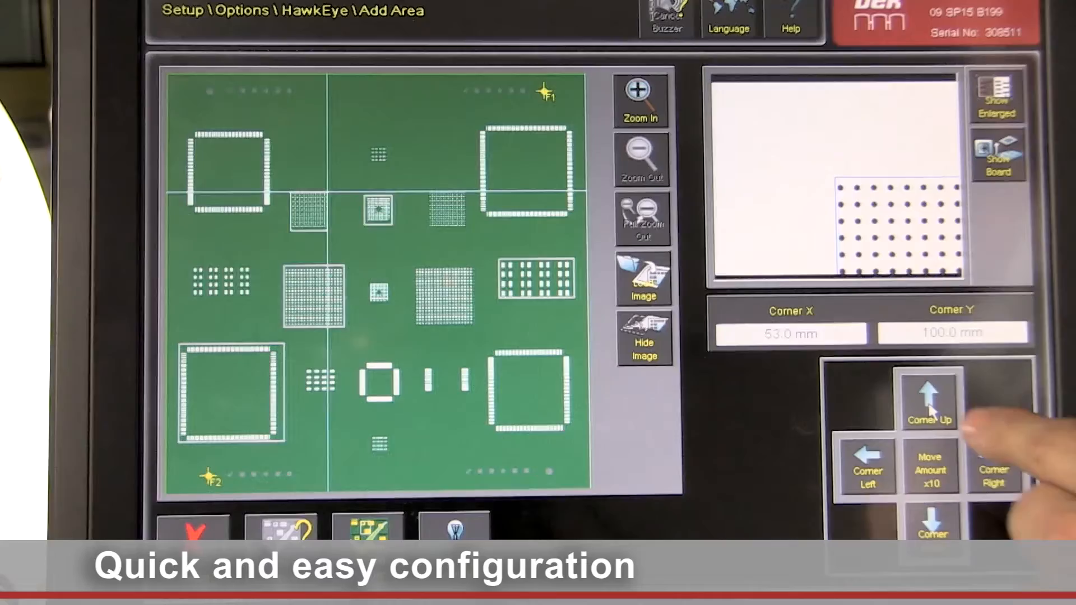
pyautogui.click(993, 466)
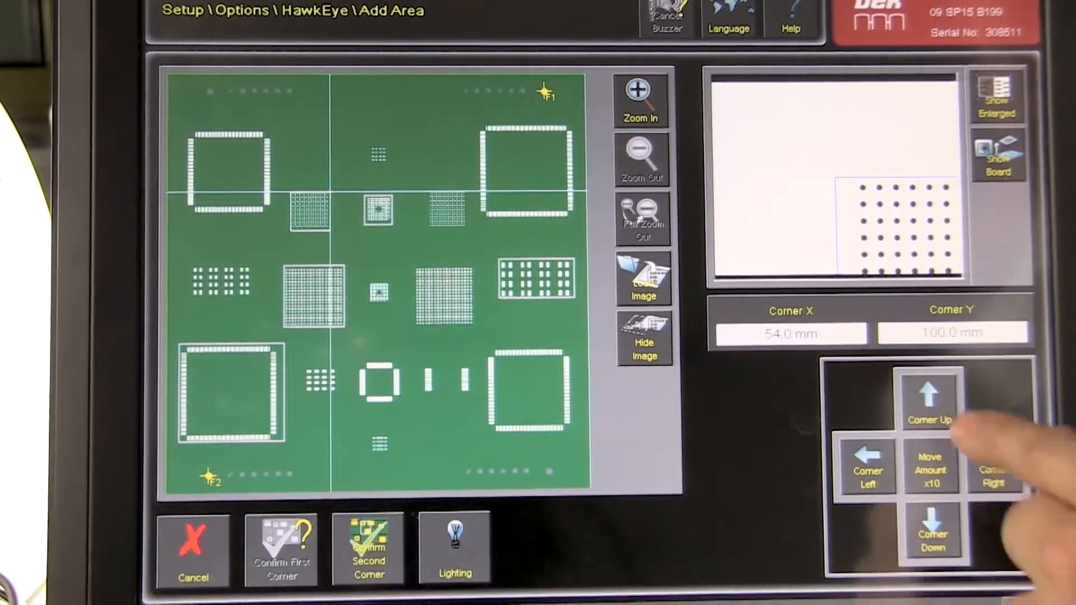
pyautogui.click(930, 394)
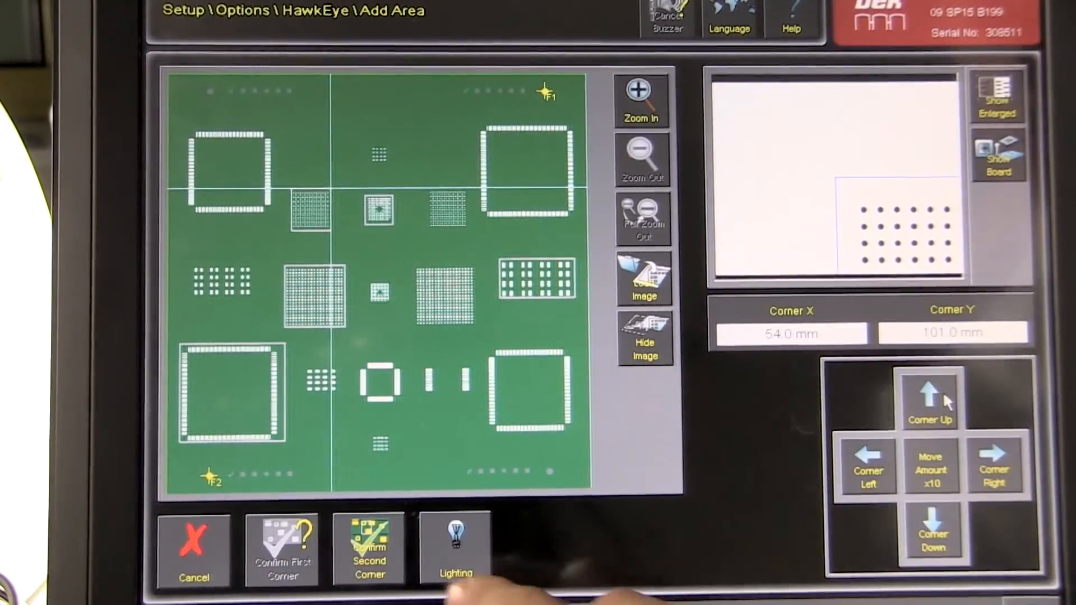
pyautogui.click(454, 550)
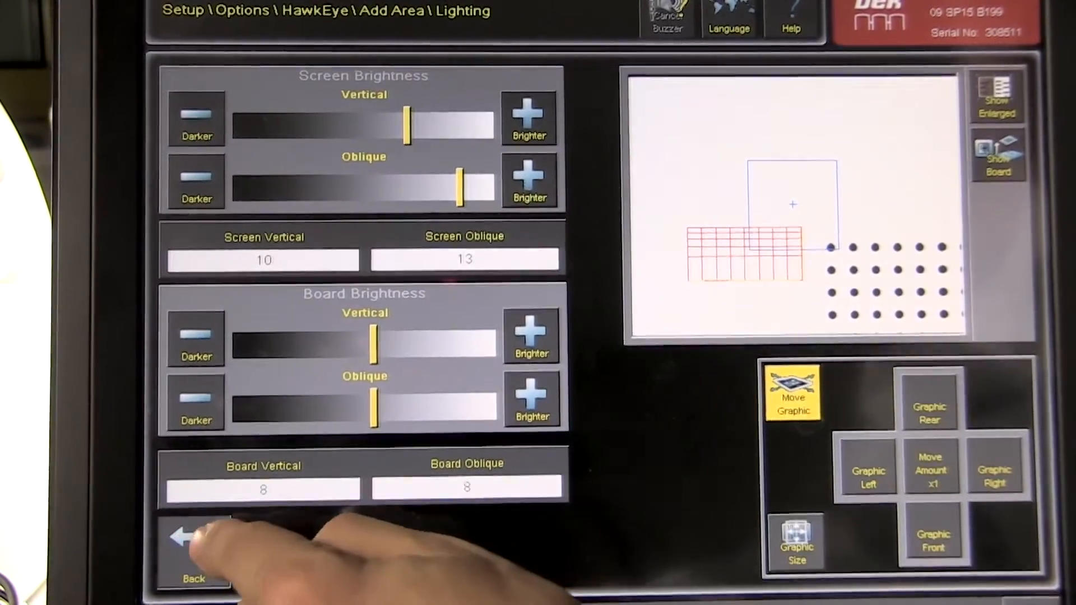
# Step: Leave the lighting sliders and return toward the HawkEye Alarm thresholds screen
pyautogui.click(193, 542)
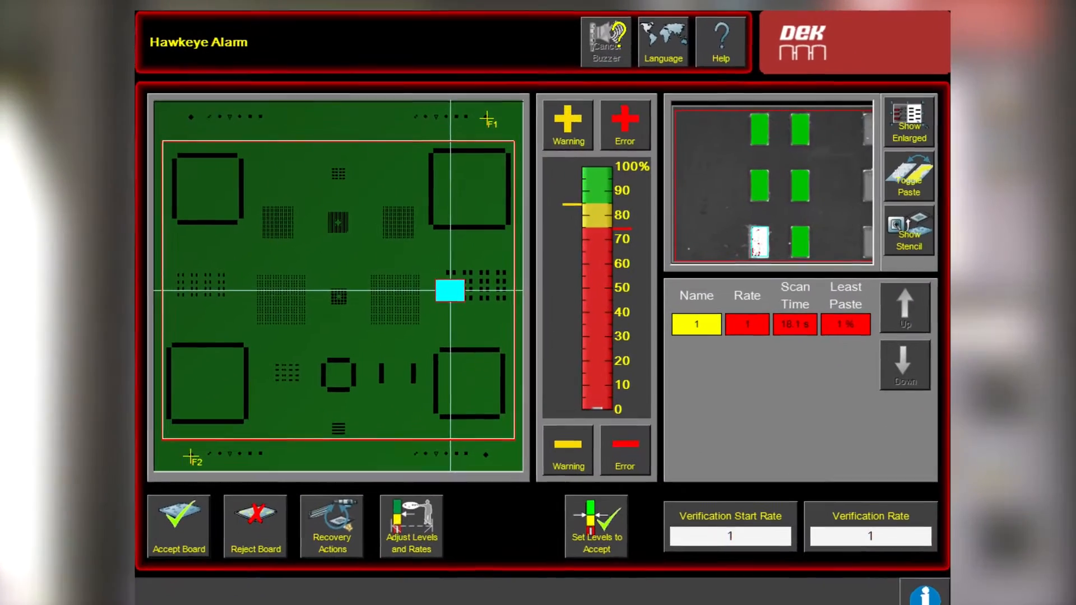